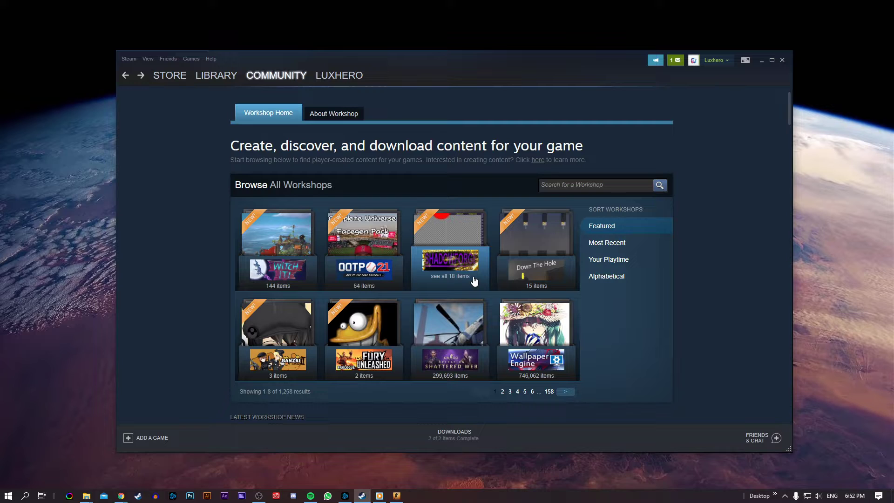
- Search the Counter-Strike: Global Offensive workshop for 'crashz' and browse the results
click(275, 75)
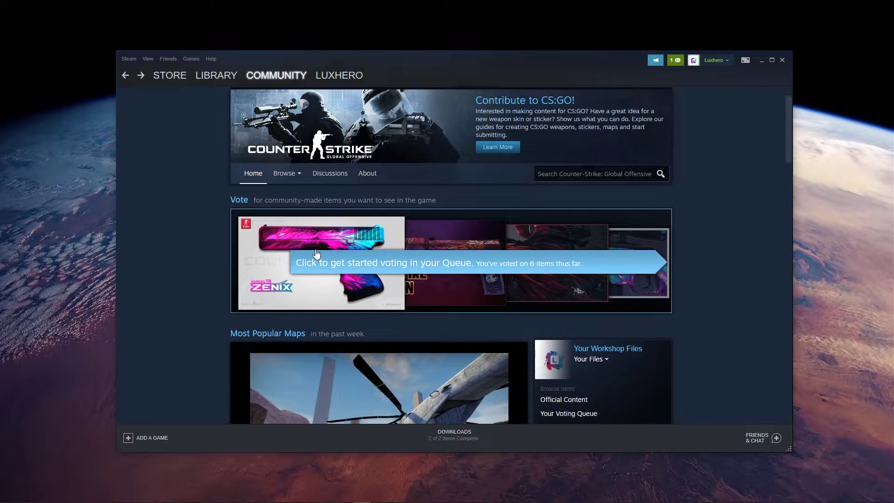
text(crashz)
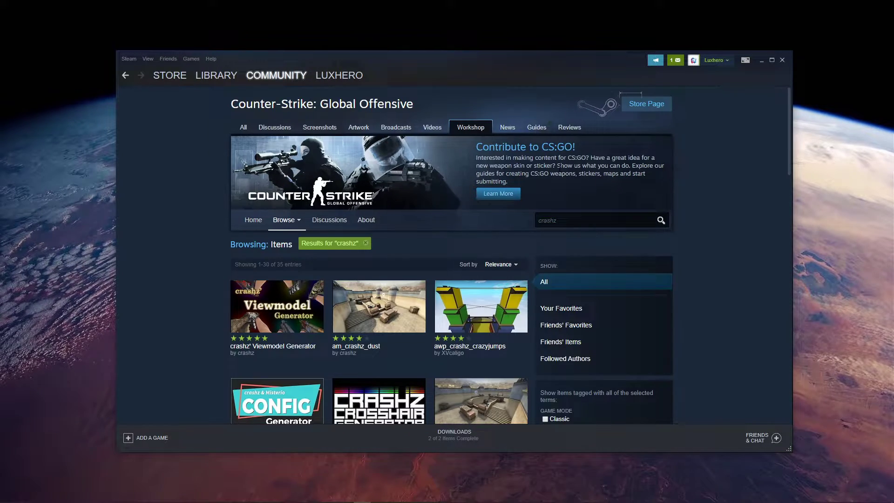
scroll(down, 3)
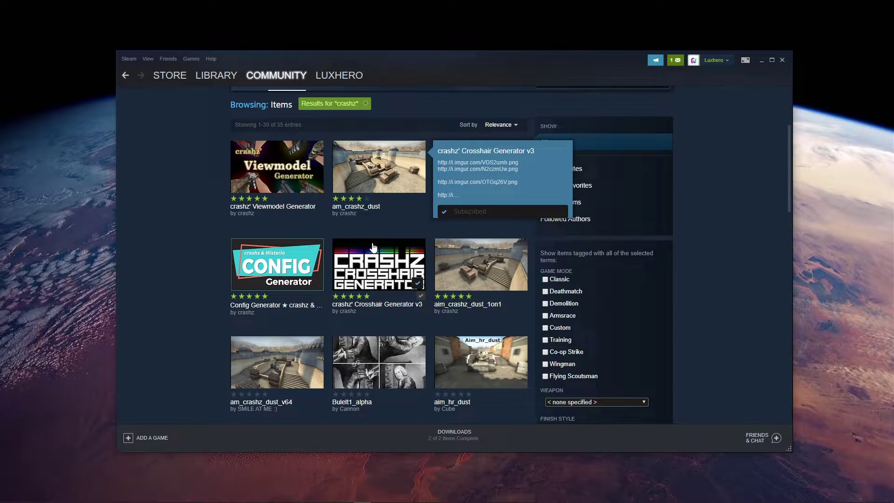
- View the crashz' Crosshair Generator v3 workshop item page and its description
click(378, 264)
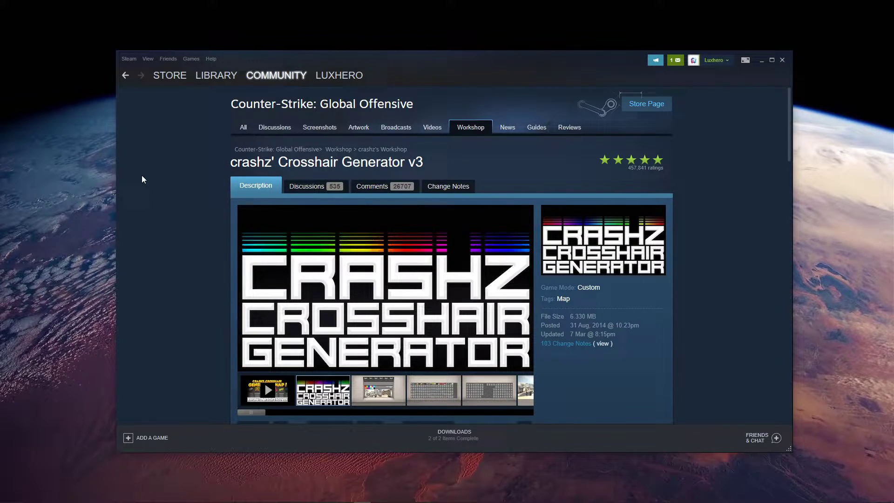
scroll(down, 3)
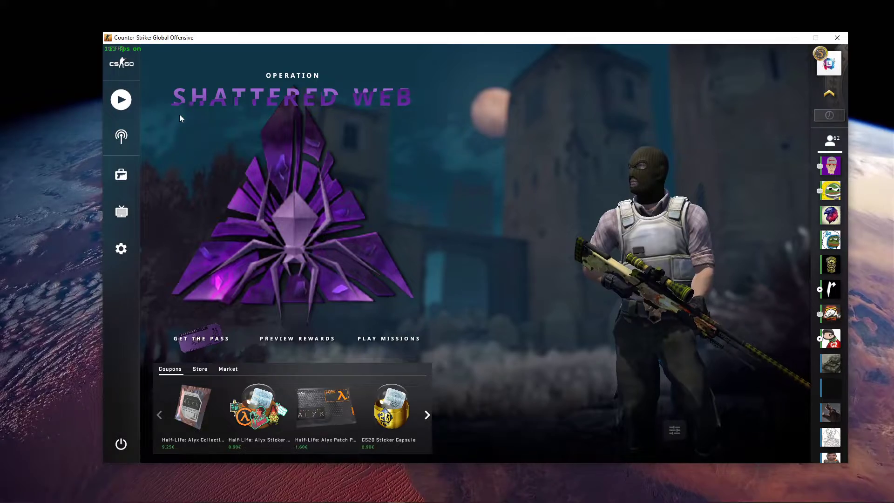
- Launch the crashz' Crosshair Generator map from Workshop Maps in Custom mode
click(120, 100)
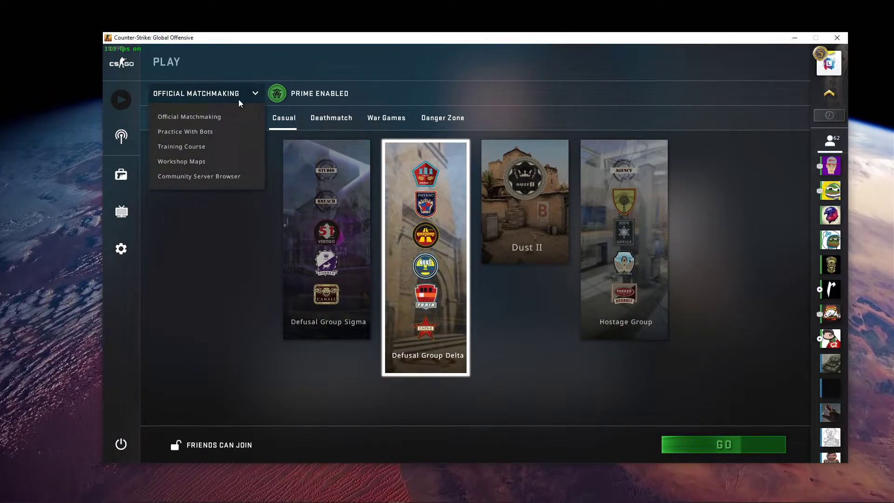
click(181, 162)
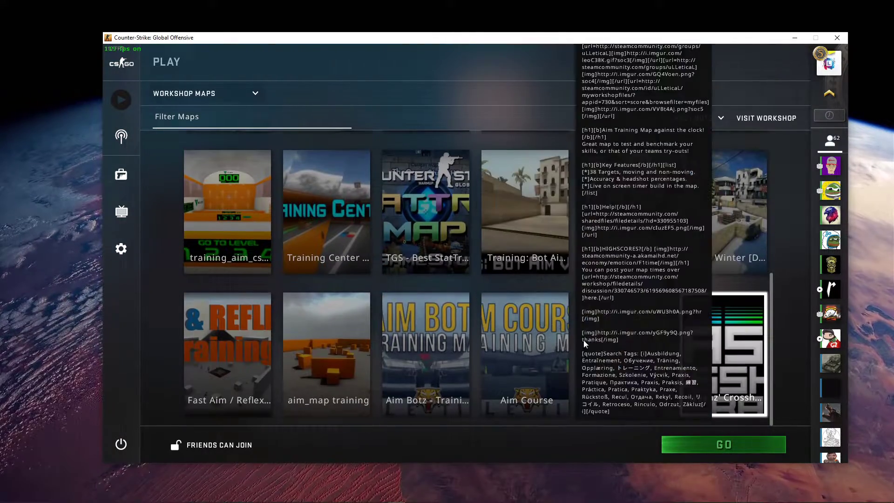
click(724, 445)
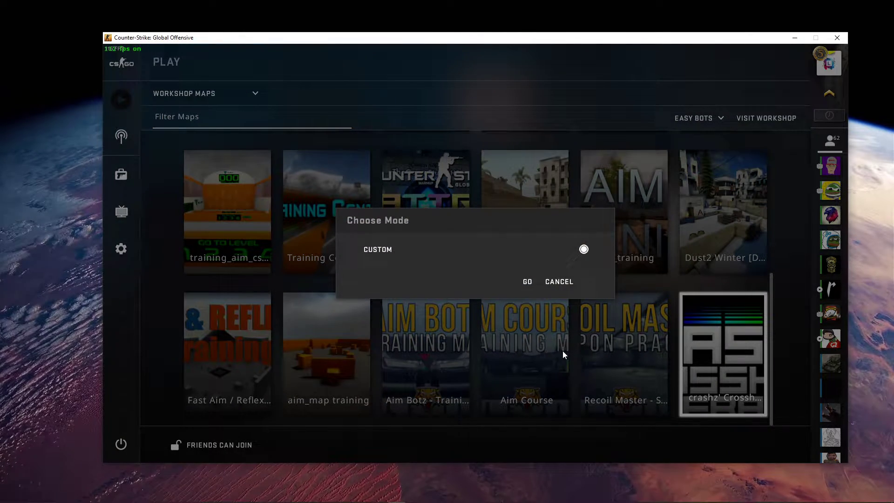
click(526, 281)
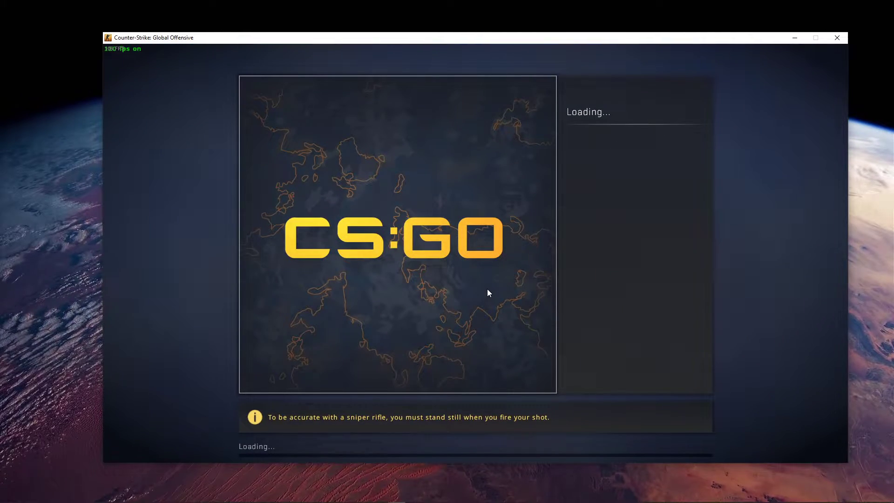